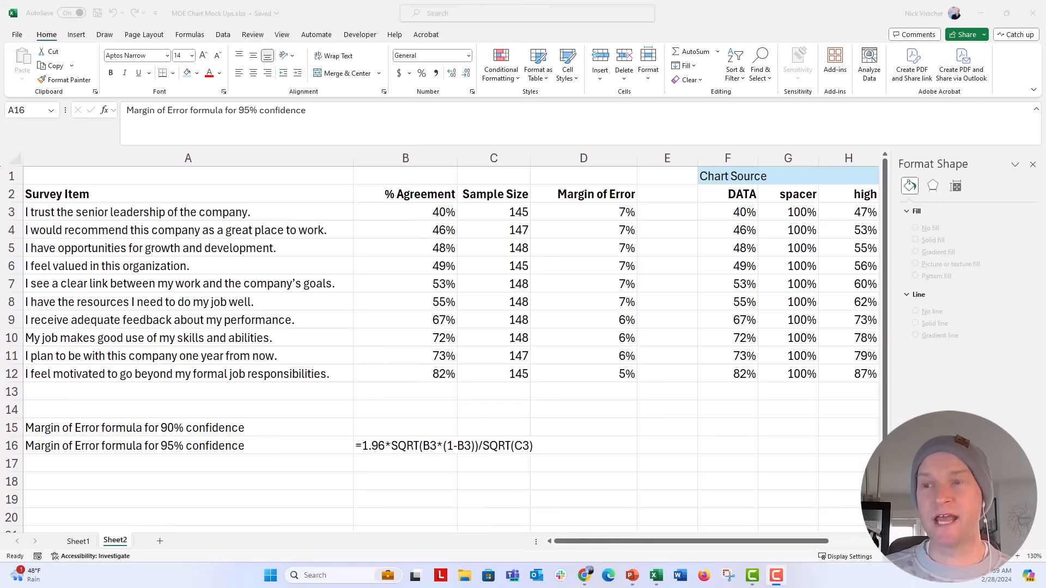
pyautogui.moveTo(107, 465)
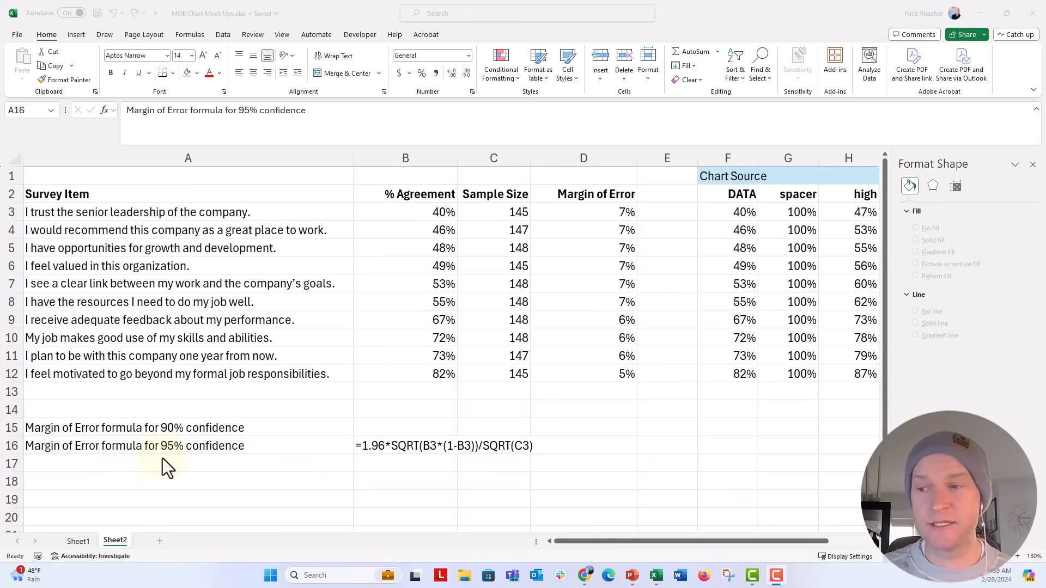
# Inspect the 95% formula text in B16 and the 90% margin-of-error formula in D3
pyautogui.click(406, 446)
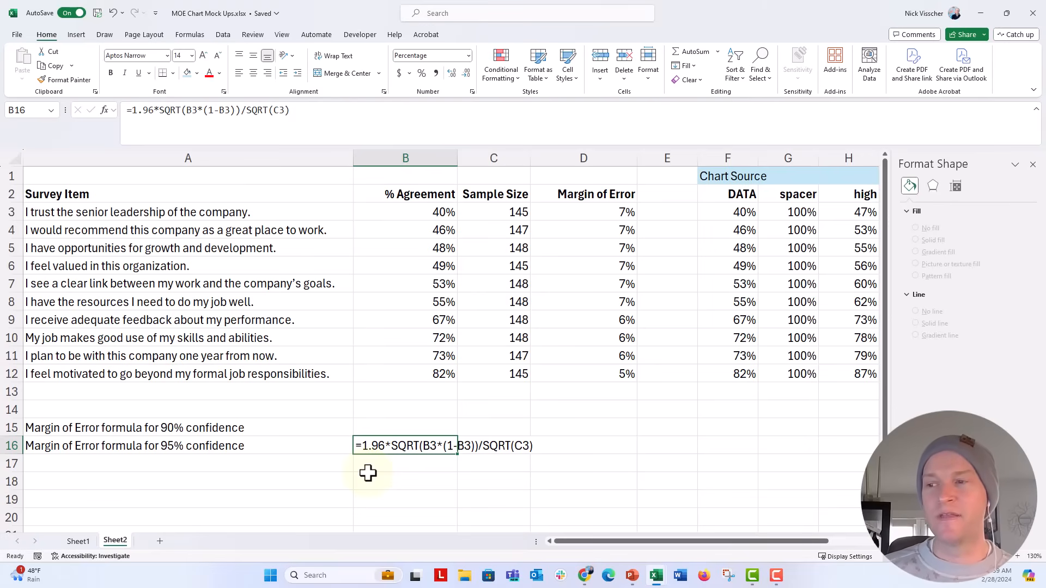
pyautogui.click(405, 427)
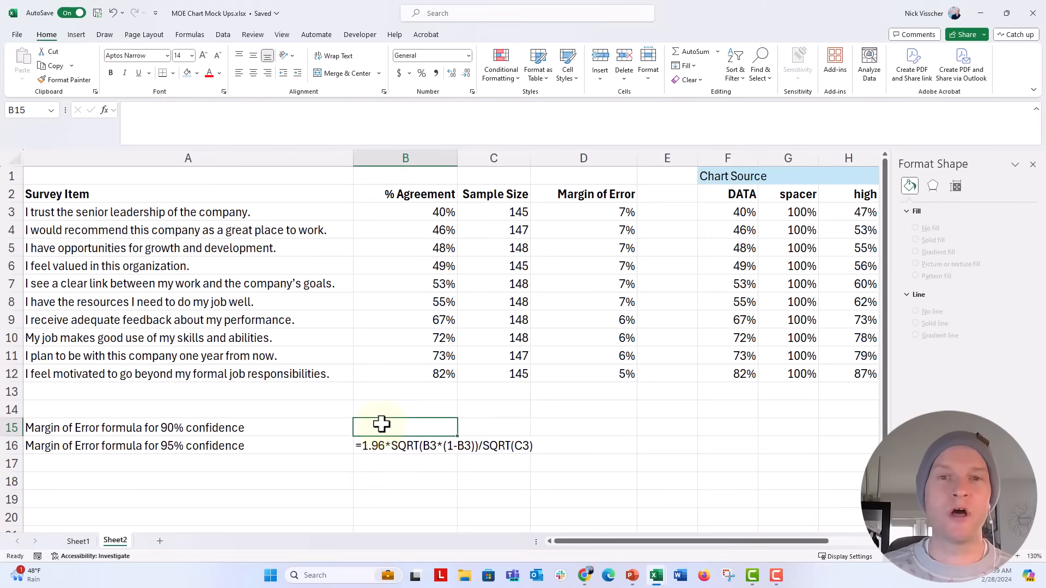
pyautogui.moveTo(462, 325)
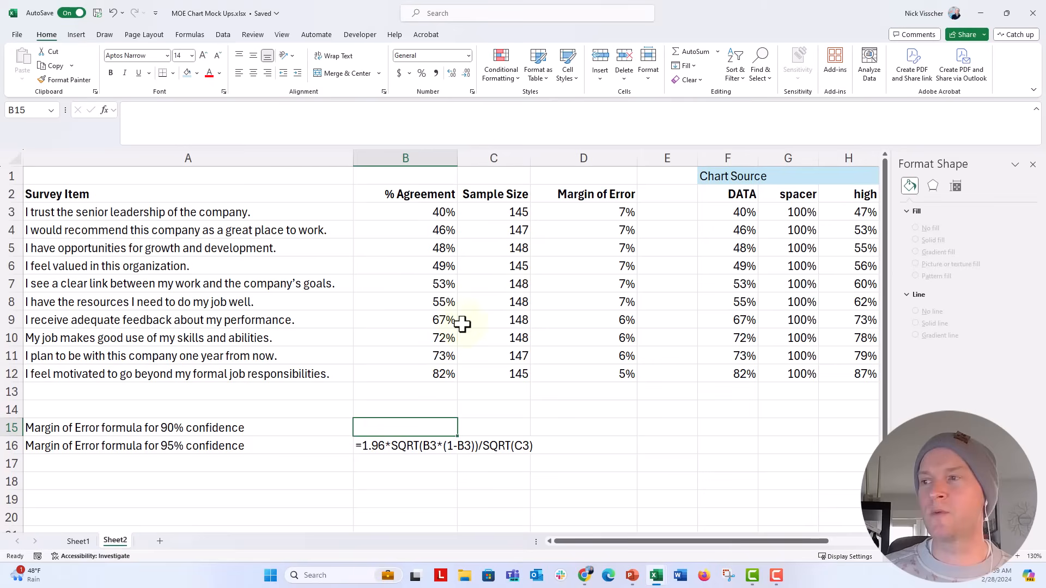
pyautogui.click(582, 211)
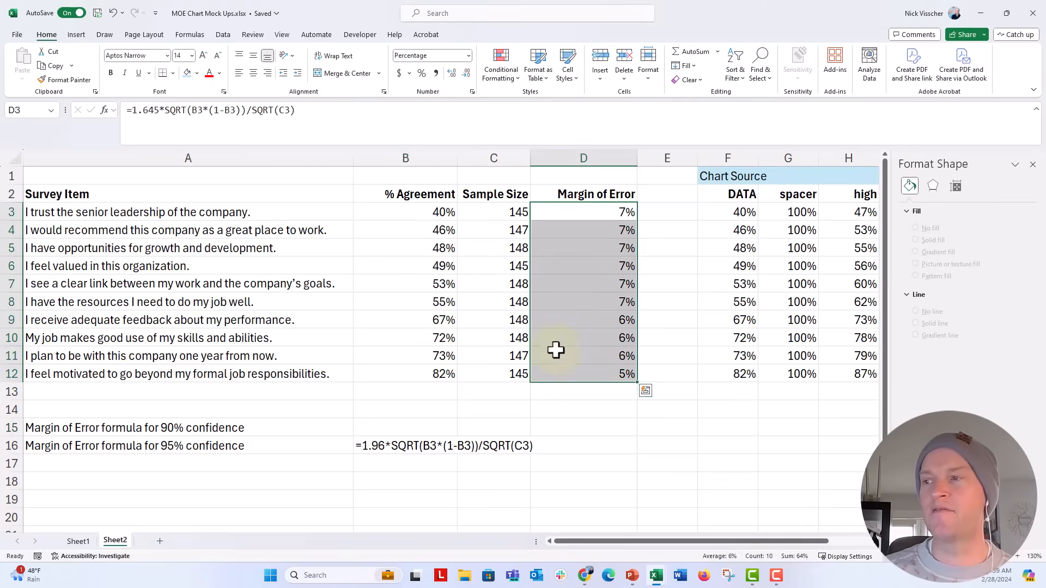
pyautogui.click(564, 212)
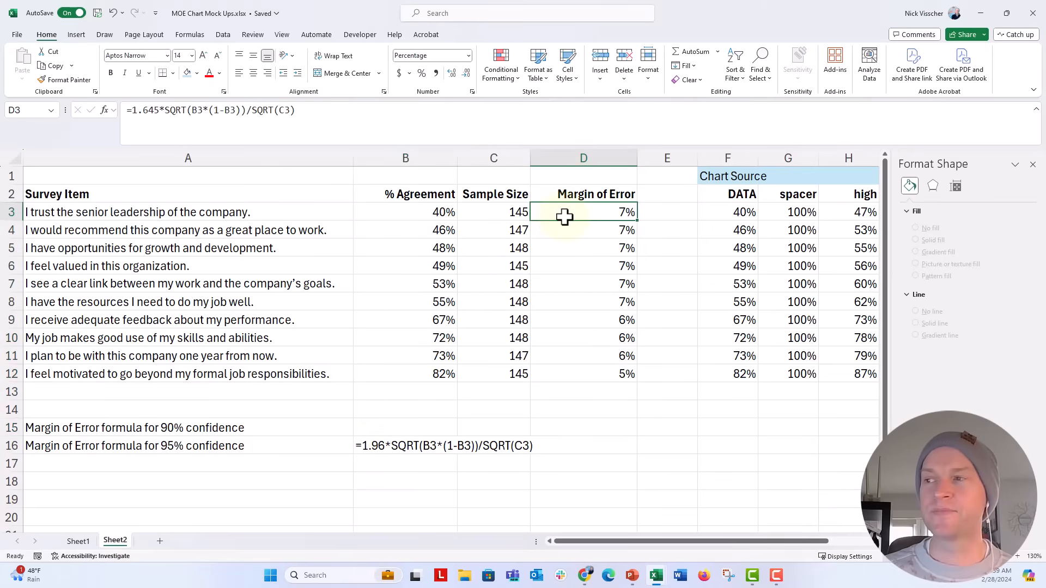
pyautogui.moveTo(563, 217)
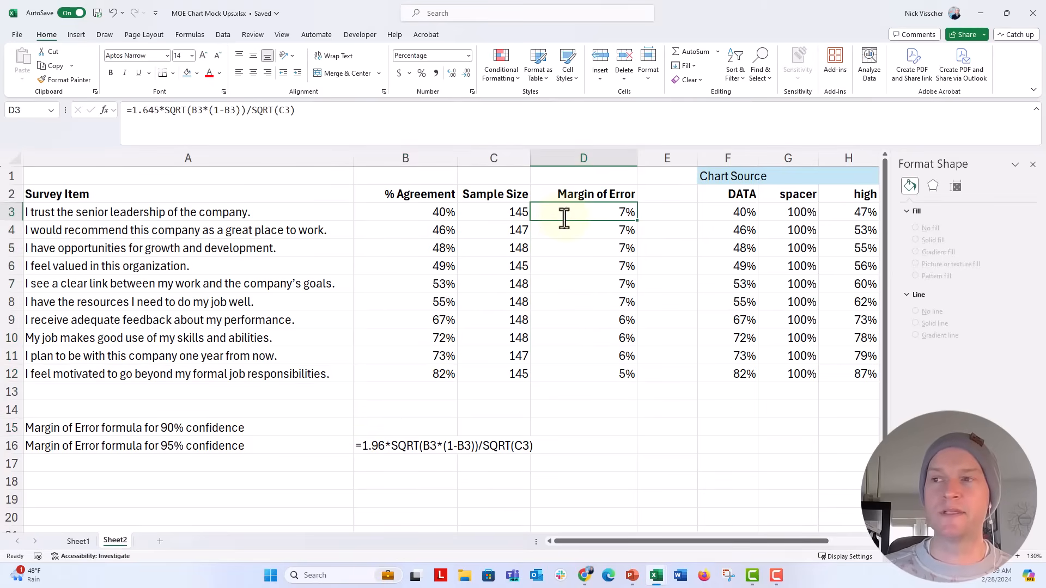
pyautogui.moveTo(209, 129)
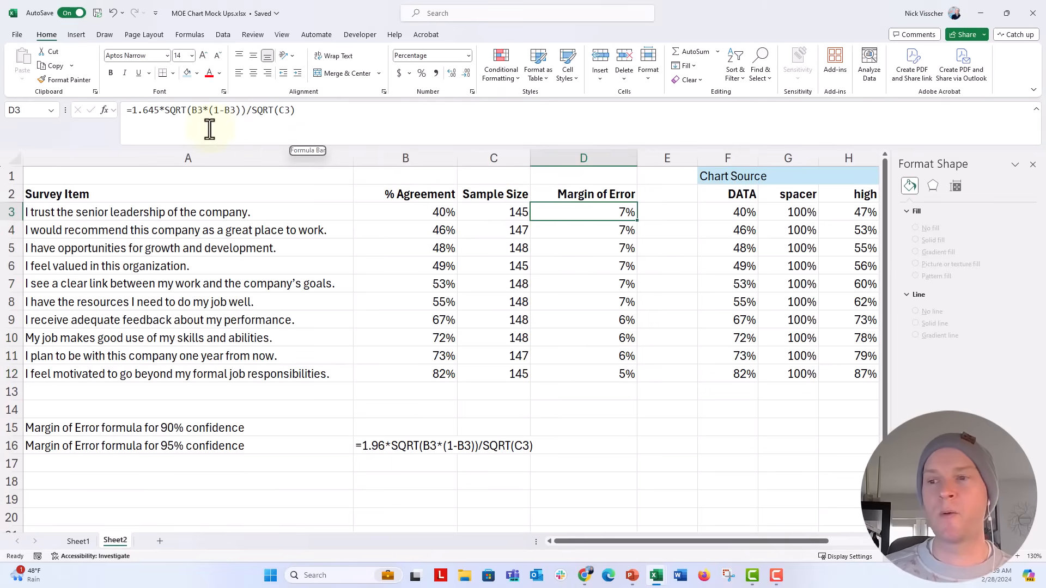
pyautogui.click(405, 427)
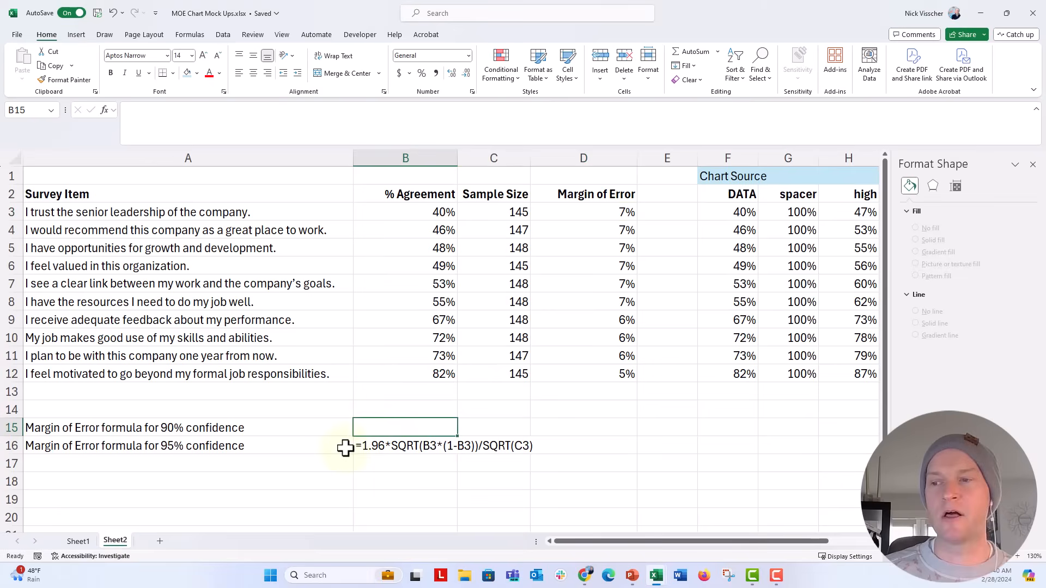
pyautogui.moveTo(270, 483)
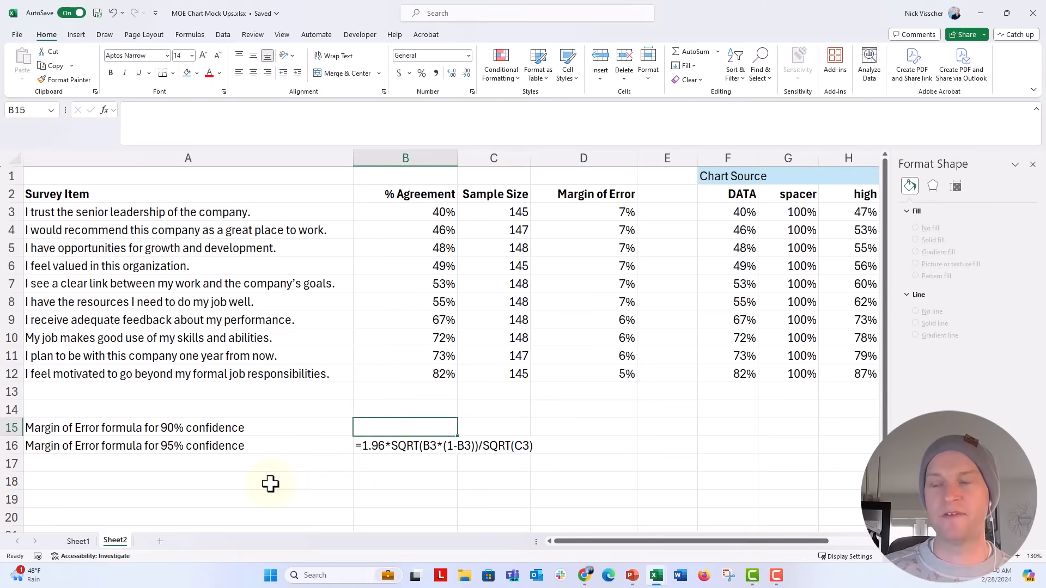
# Enter =FORMULATEXT(D3) in B15 so it shows the 1.645 multiplier formula
pyautogui.write('=')
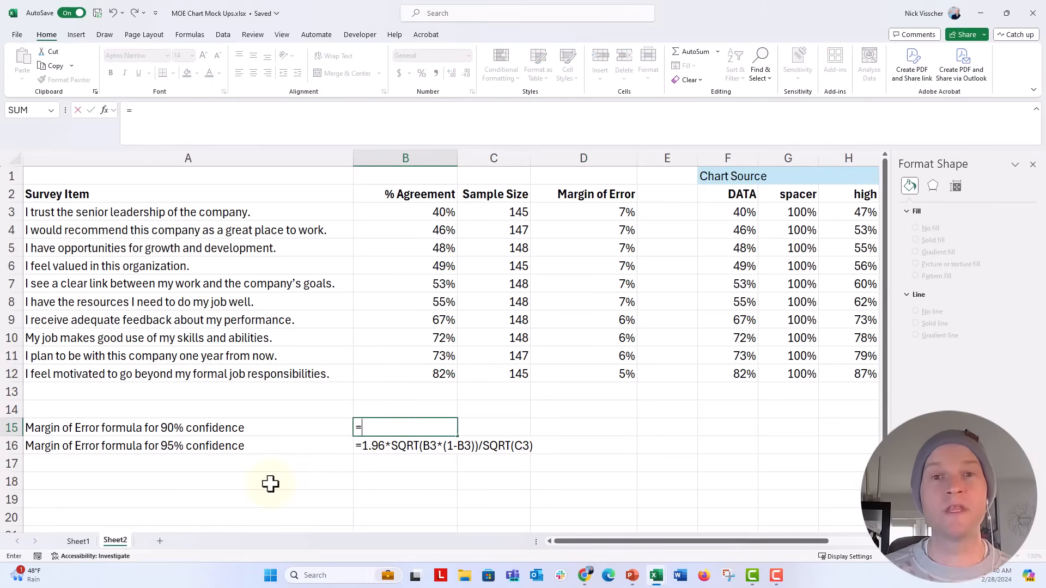
pyautogui.write('form')
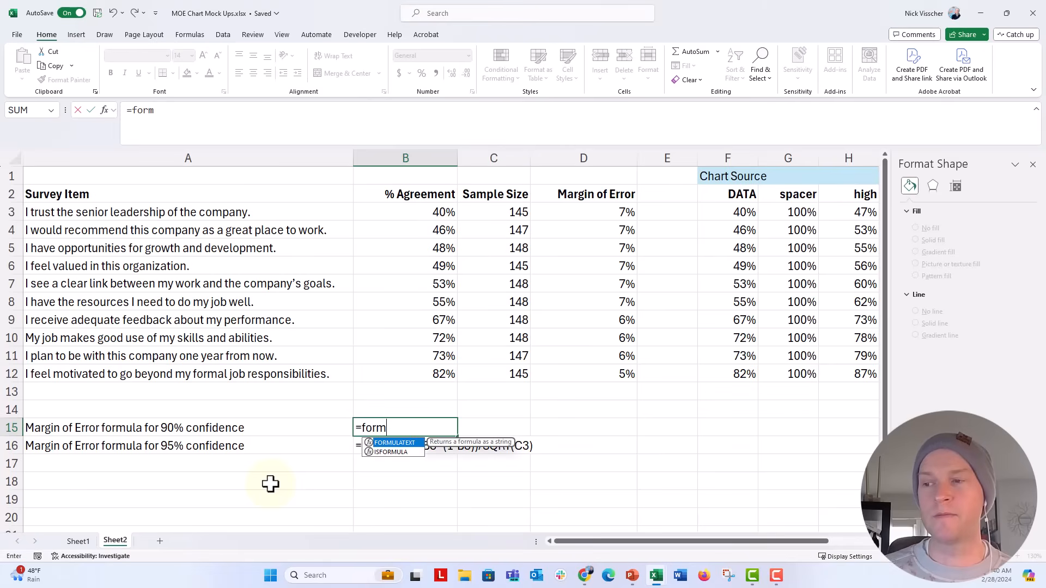
pyautogui.write('ula')
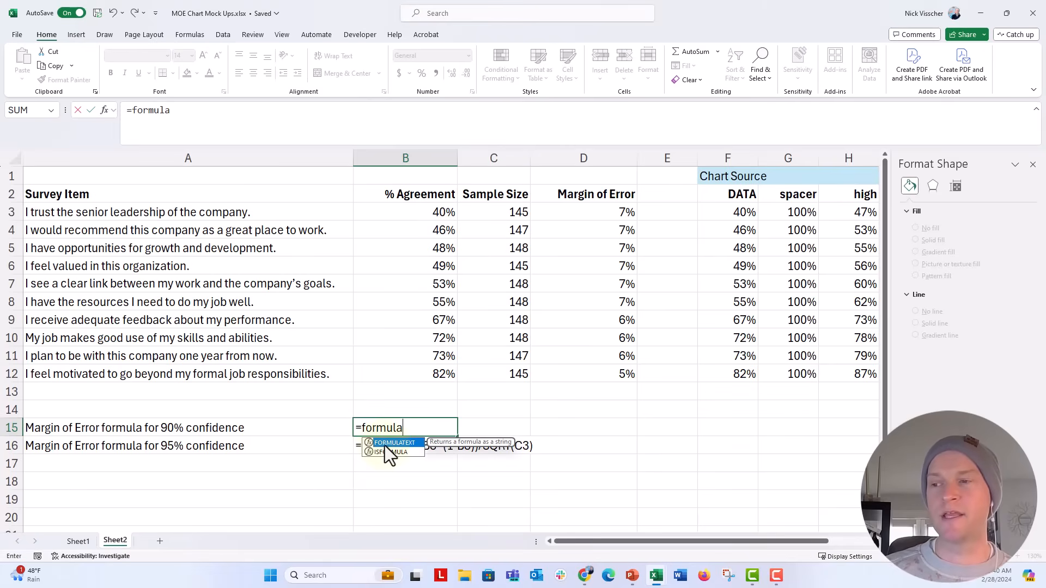
pyautogui.moveTo(474, 450)
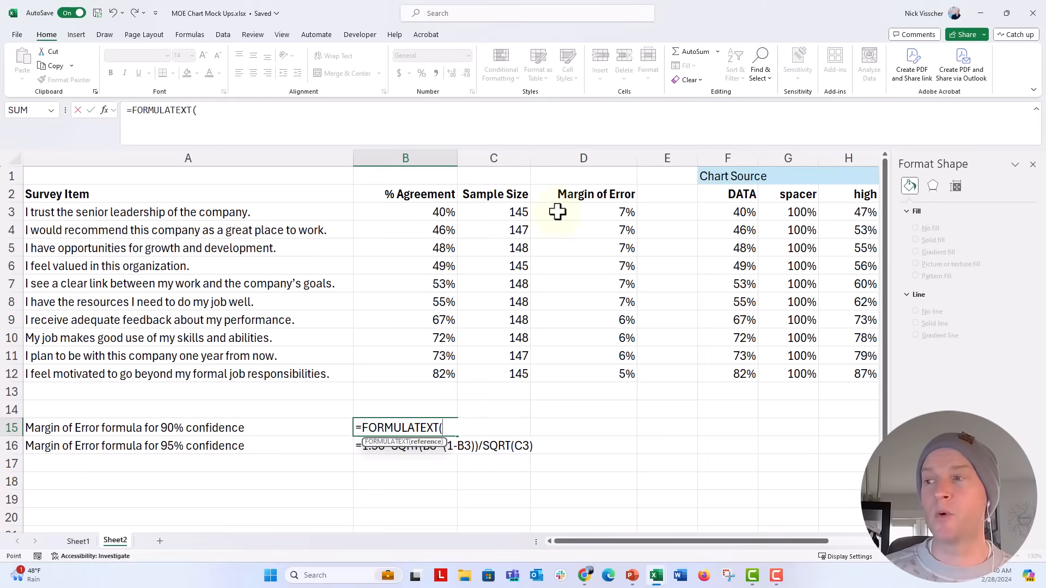
pyautogui.click(583, 213)
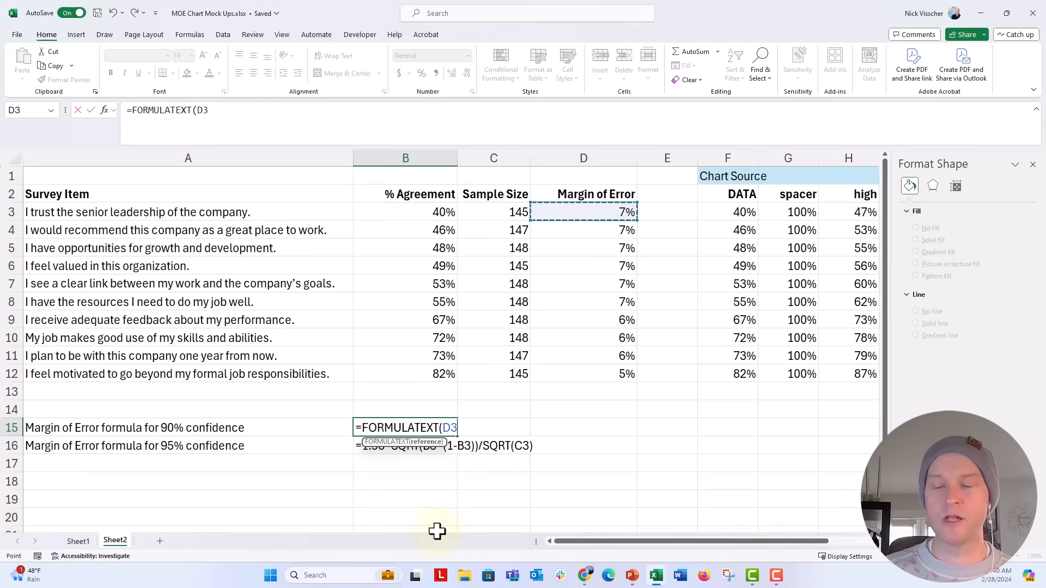
pyautogui.click(405, 446)
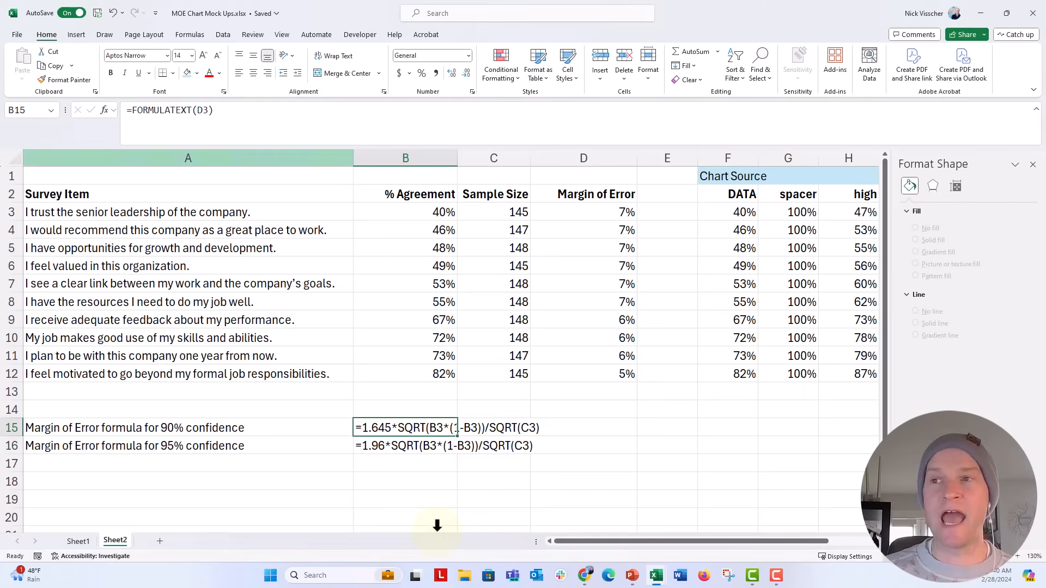
pyautogui.moveTo(312, 481)
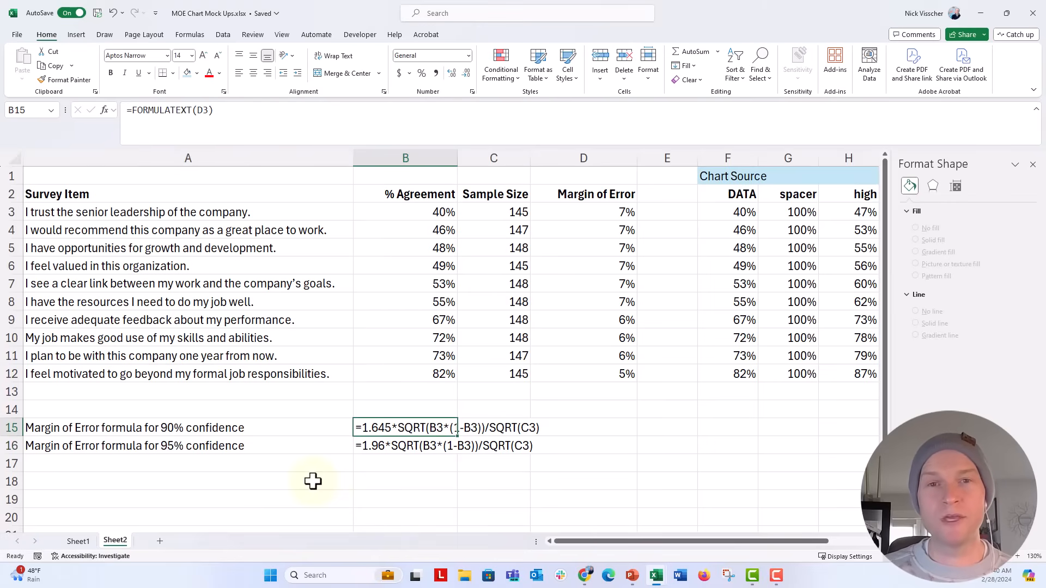
# Copy B15 and paste it back as a plain value, matching the static 95% text in B16
pyautogui.press('ctrl+c')
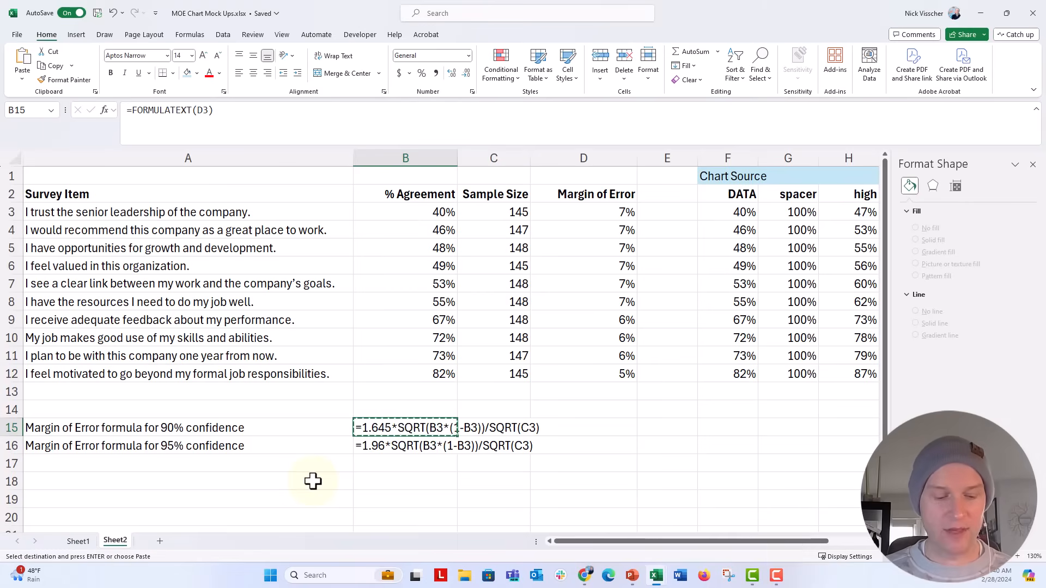
pyautogui.press('ctrl+shift+v')
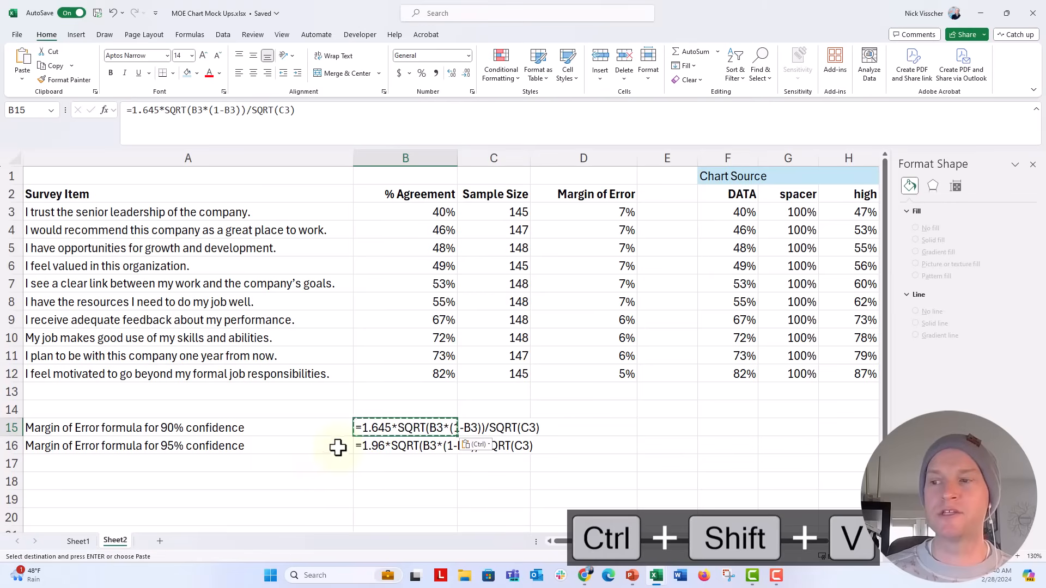
pyautogui.press('ctrl+shift+v')
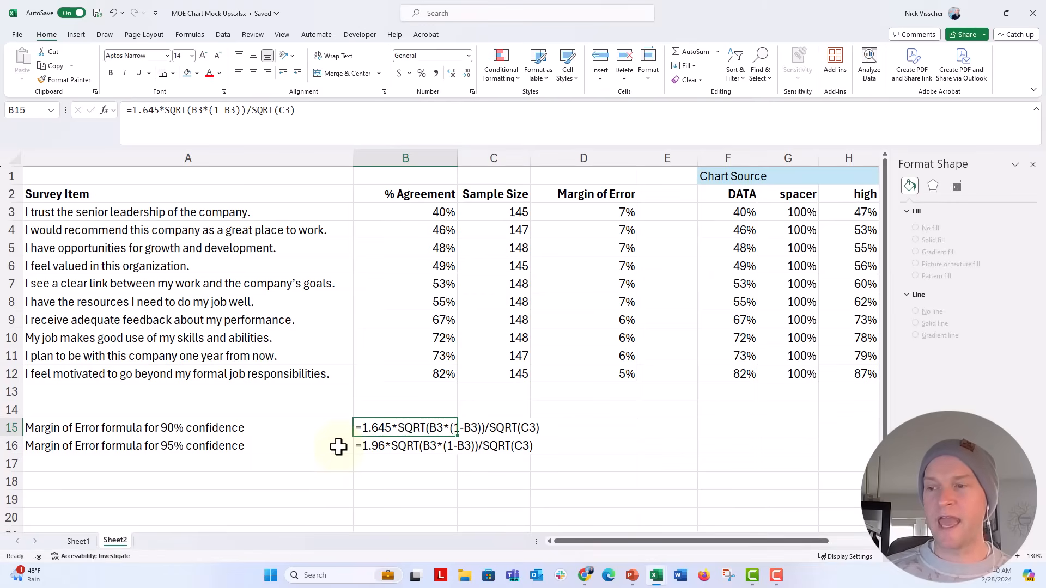
pyautogui.moveTo(361, 448)
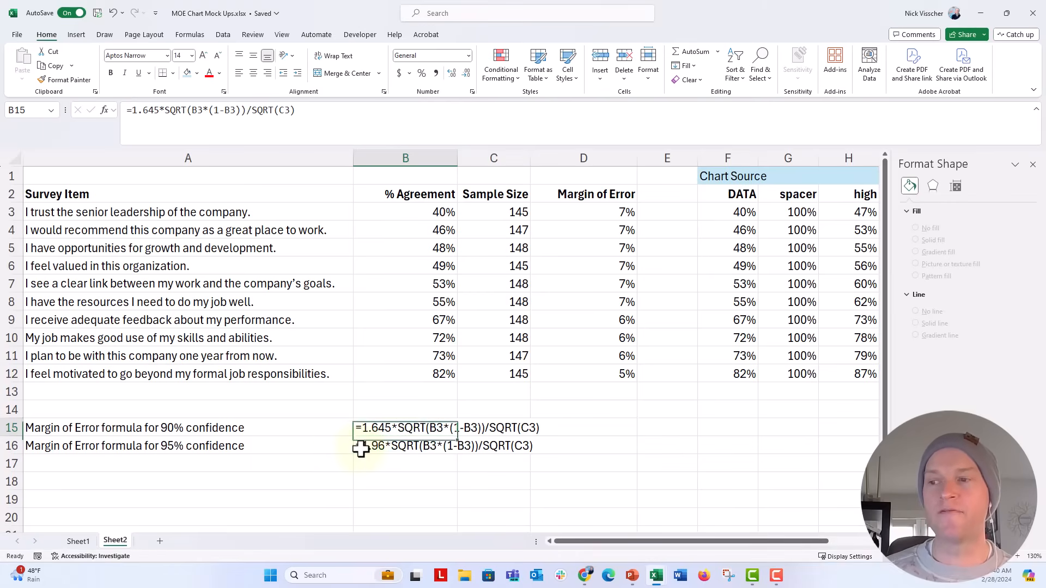
pyautogui.click(405, 446)
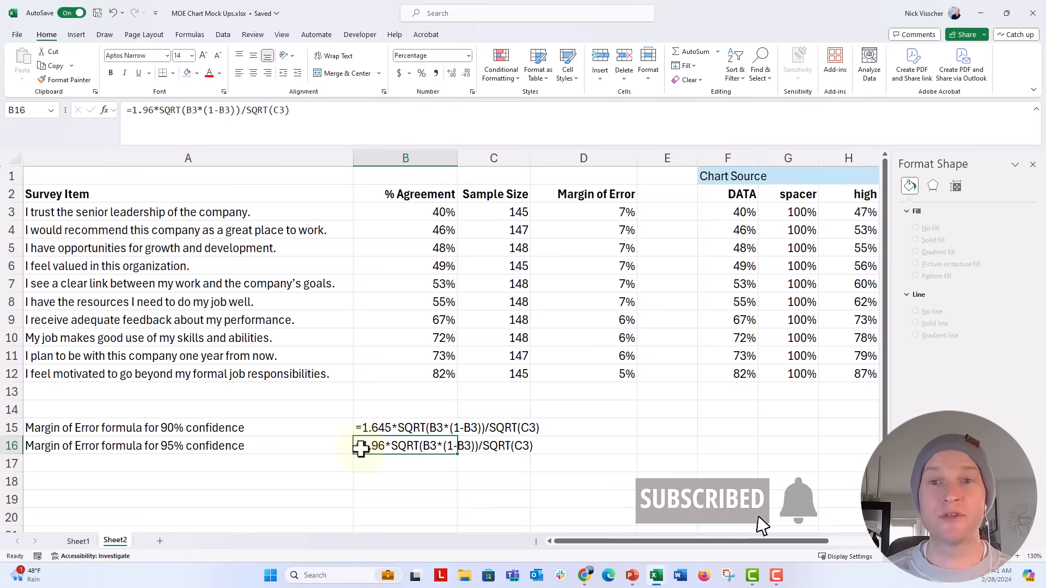
pyautogui.moveTo(720, 528)
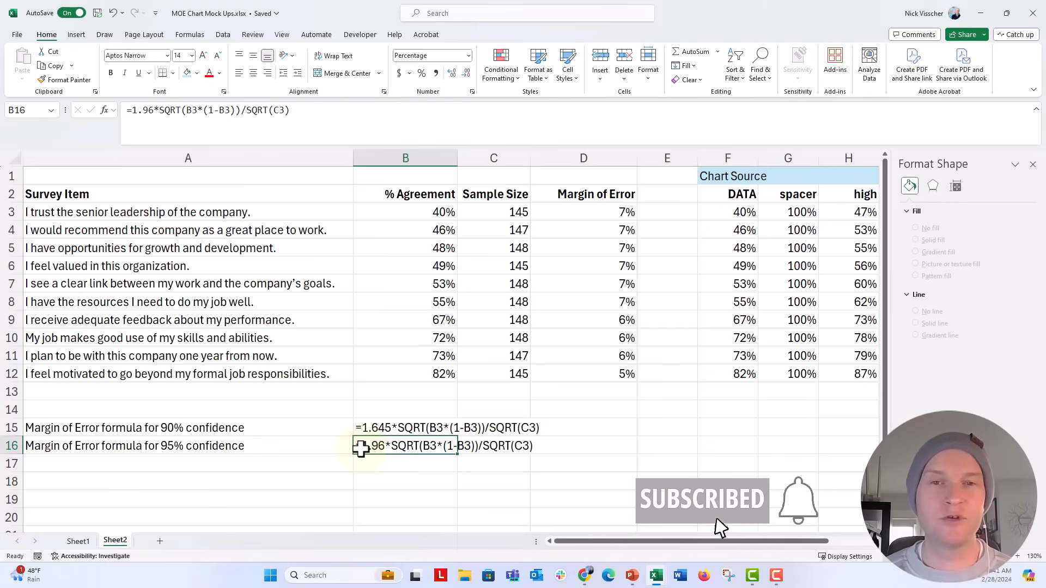
pyautogui.moveTo(620, 531)
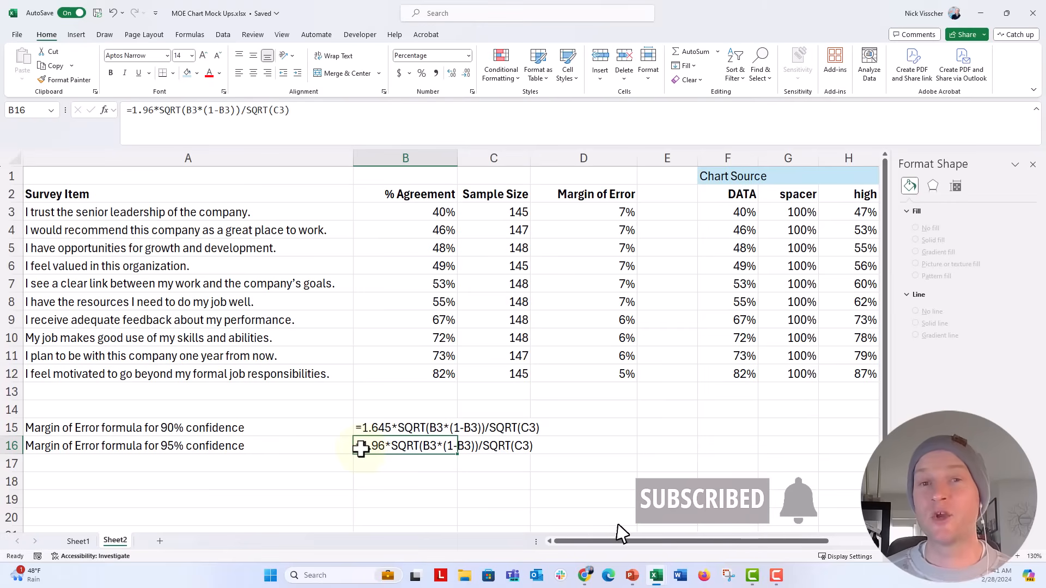